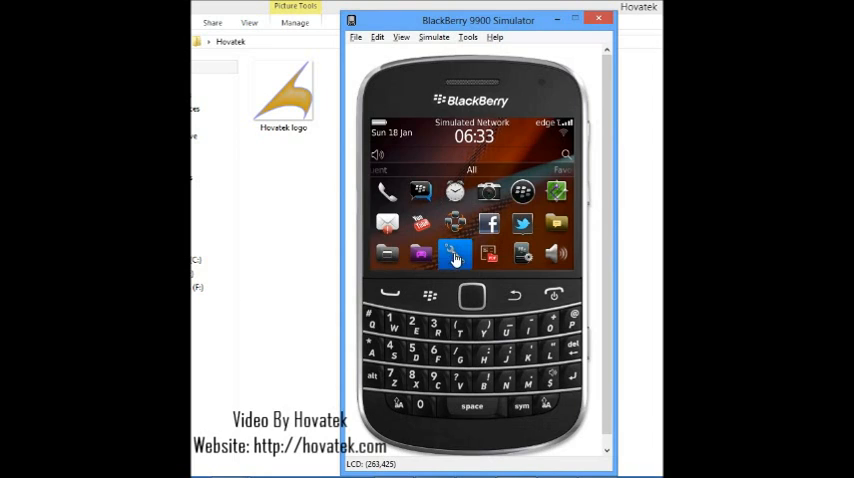
- Open the Options app from the BlackBerry home screen
left_click(455, 256)
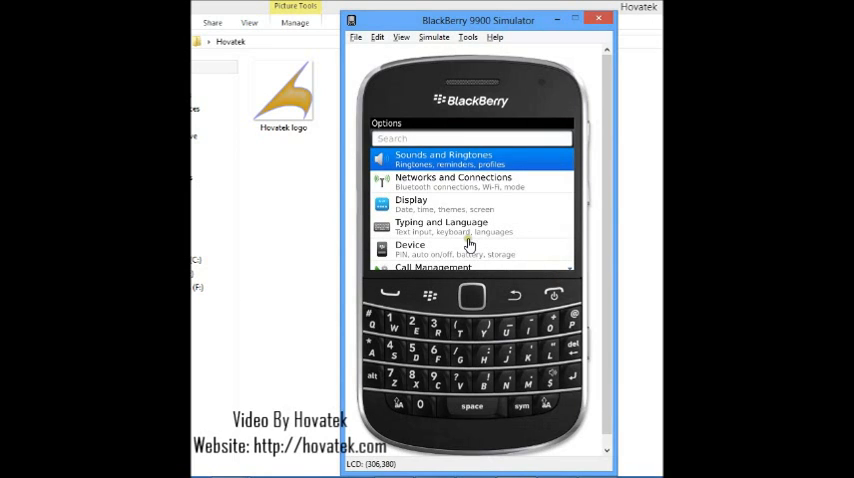
mouse_move(408, 253)
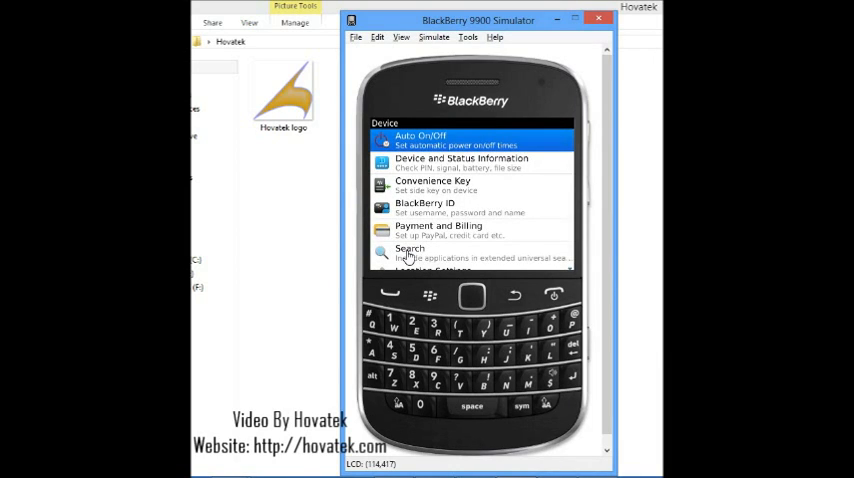
- Scroll the Device list, open Advanced System Settings, and scroll down to TCP IP
scroll("down", 3)
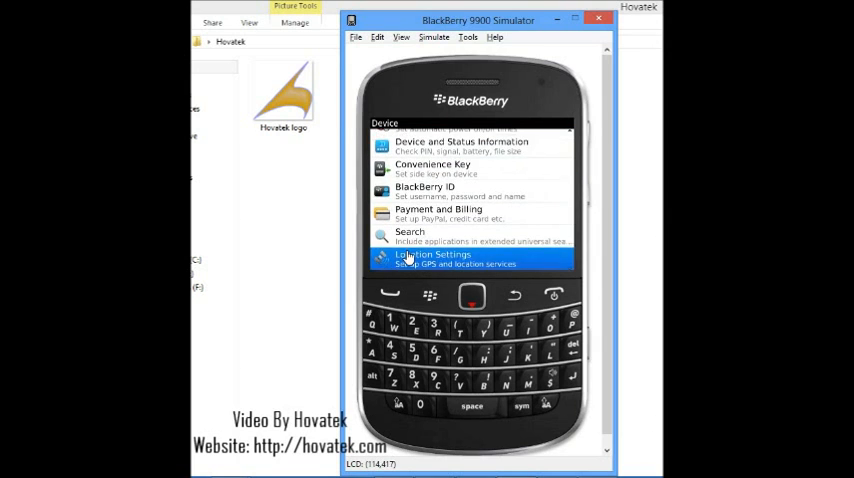
scroll("down", 3)
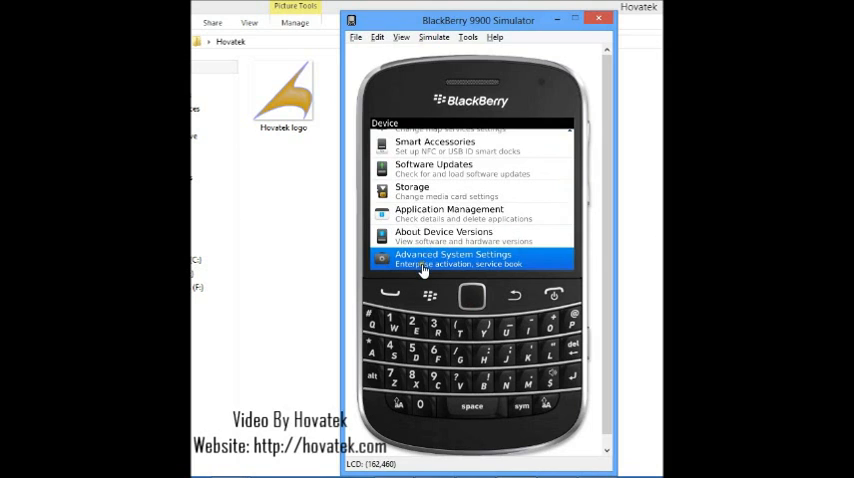
left_click(453, 258)
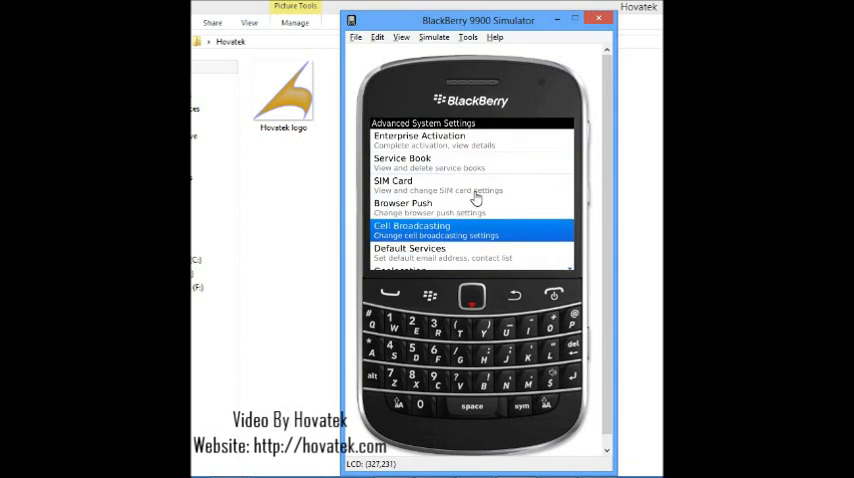
scroll("down", 3)
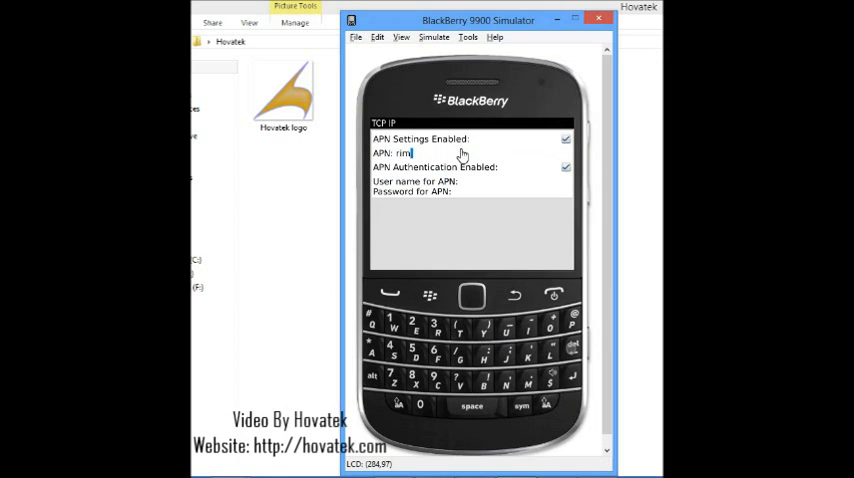
- Type web.gprs.mtnnigeria.net into the APN field
type("web")
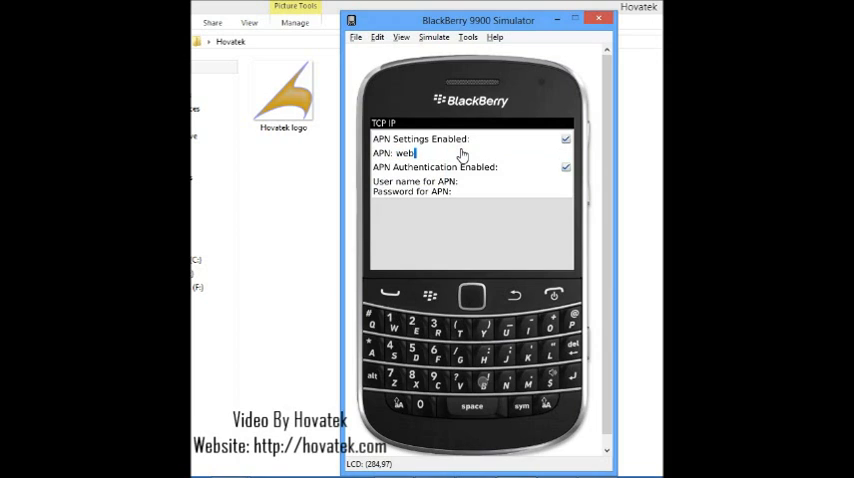
type(".gprl")
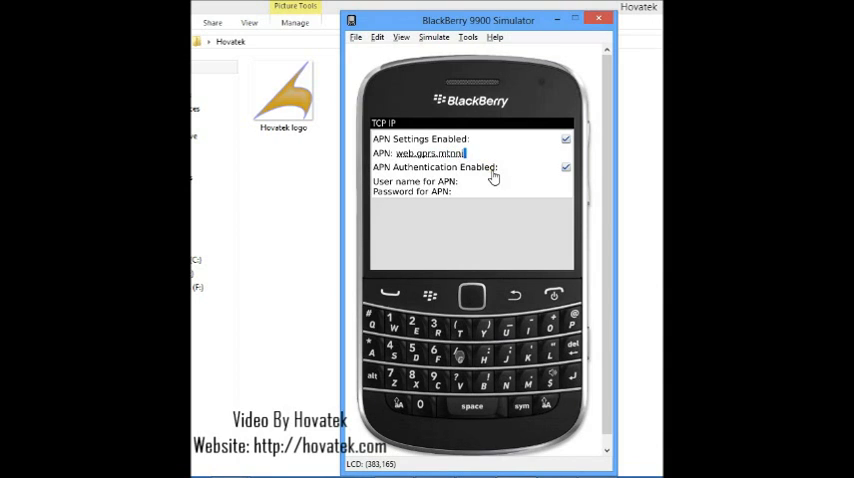
type("nigeria.net")
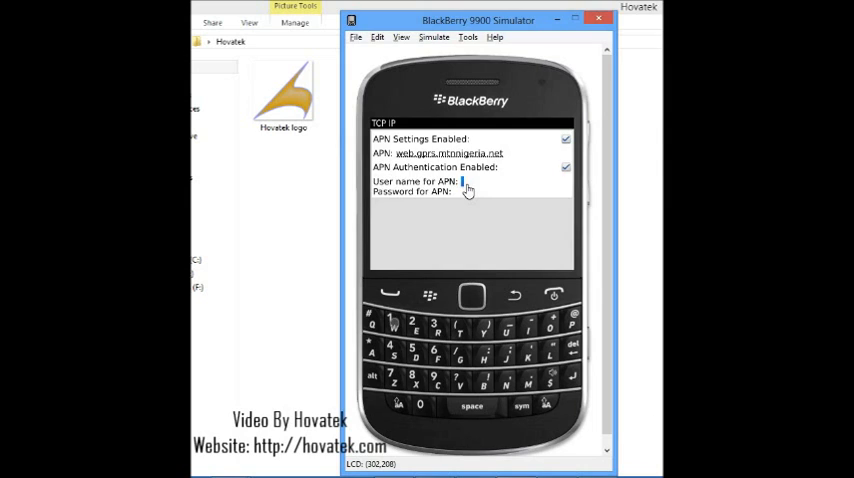
- Enter 'web' as APN user name plus the password, then save TCP IP settings
type("web")
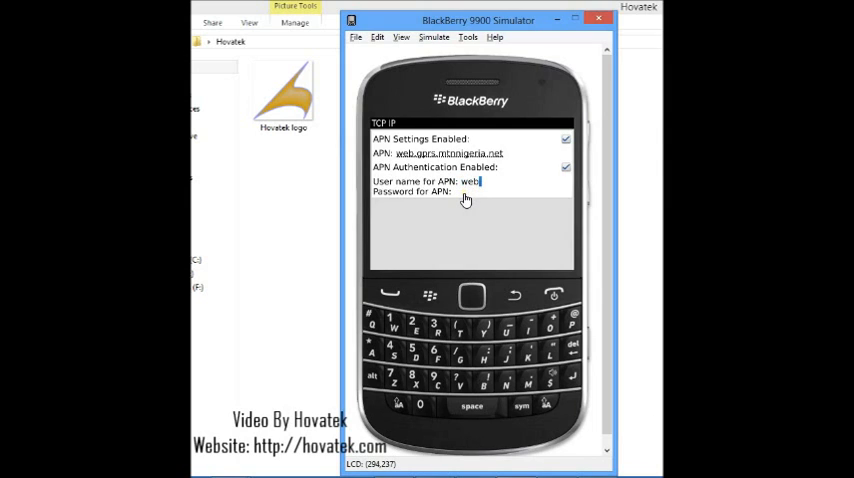
type("**")
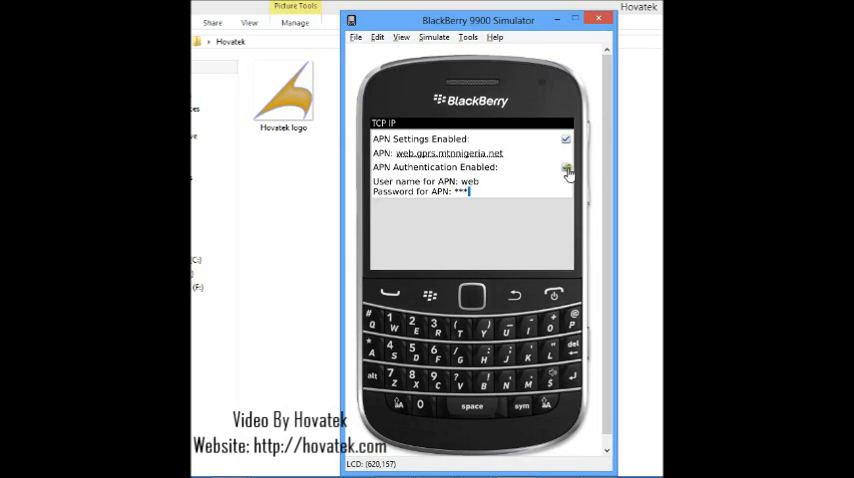
left_click(565, 167)
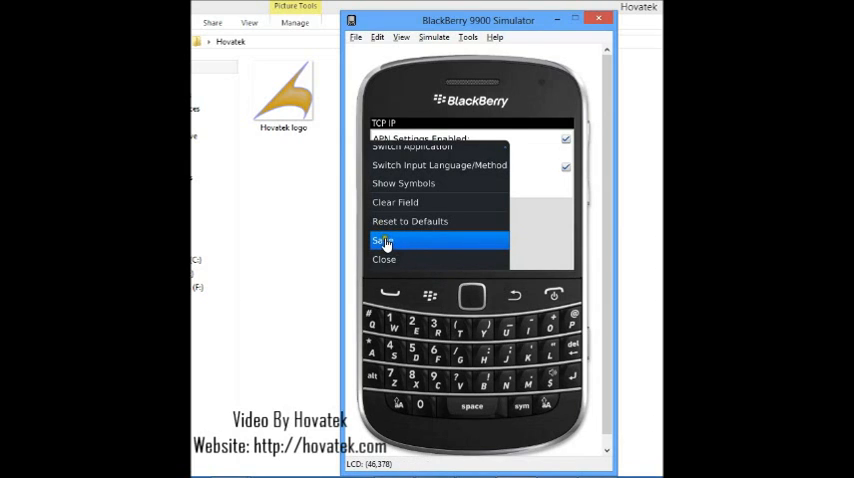
left_click(385, 241)
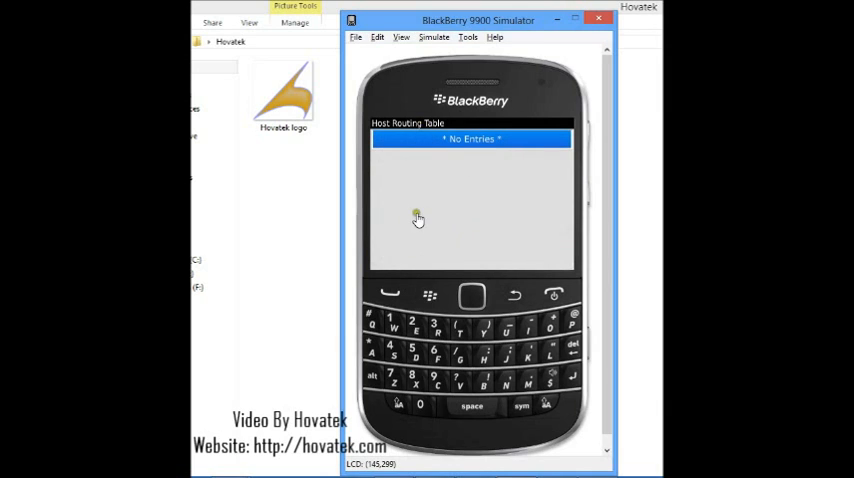
mouse_move(427, 174)
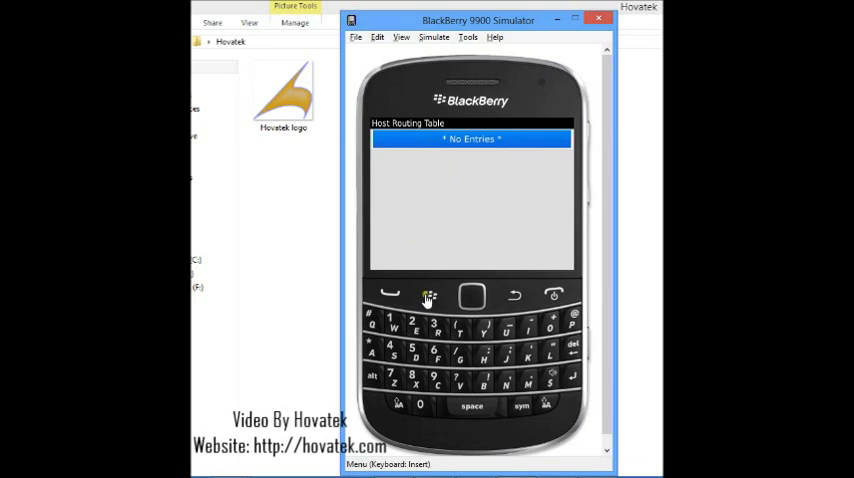
- Choose Register Now from the Host Routing Table menu and dismiss the confirmation
left_click(427, 295)
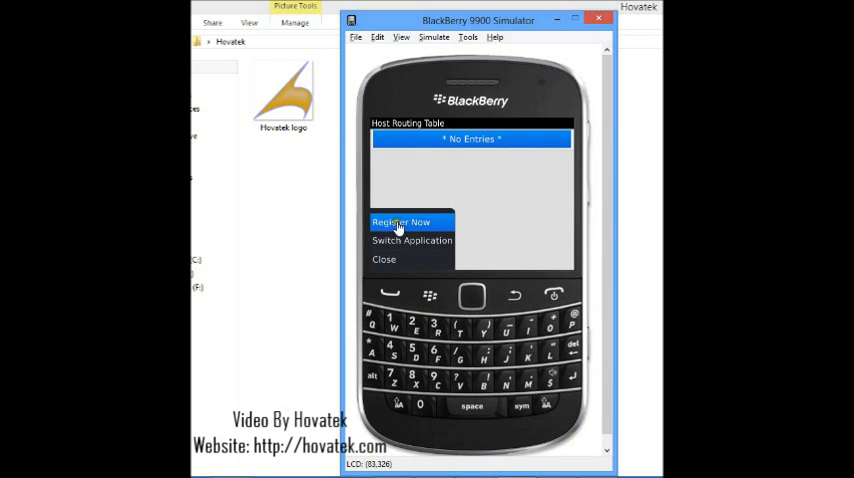
left_click(400, 222)
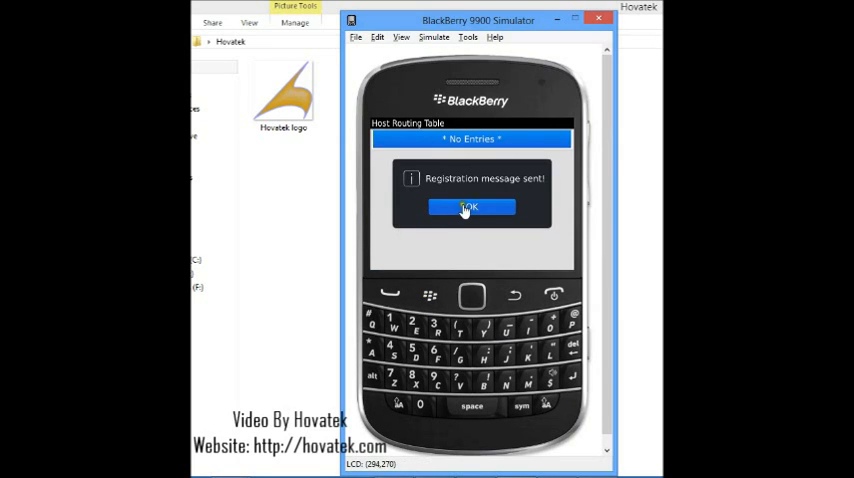
left_click(471, 207)
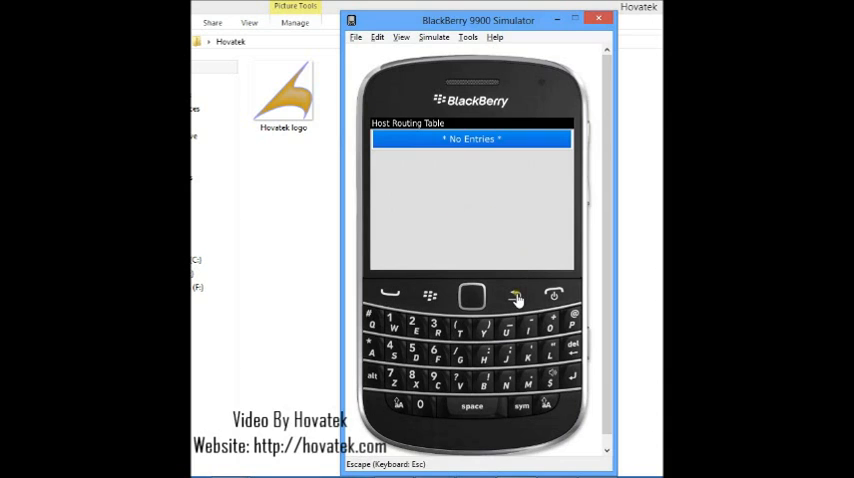